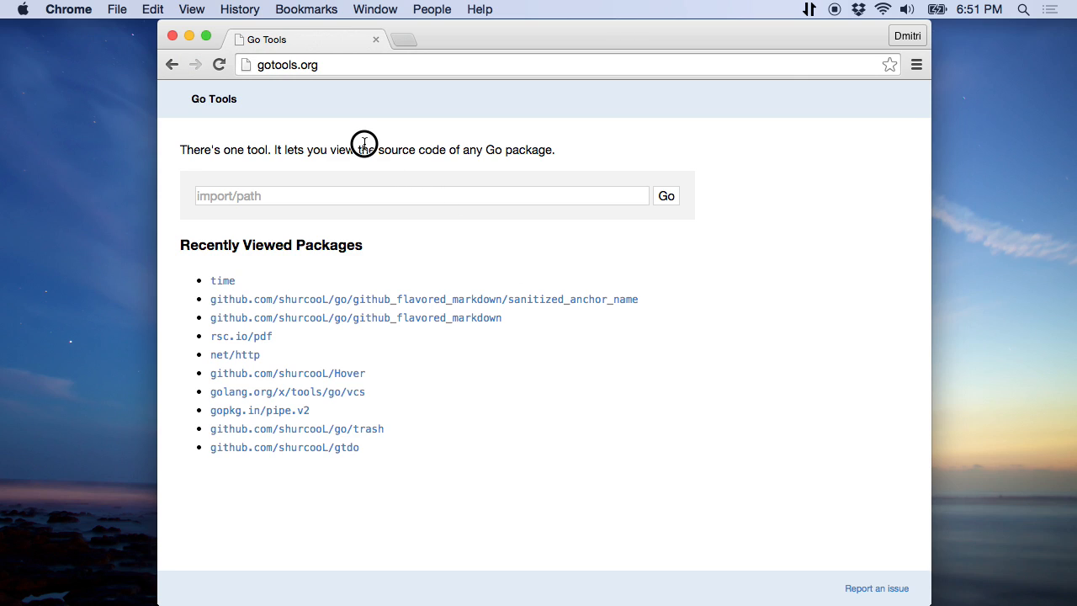
Step: Highlight the intro phrase, then open the net/http package source from the address-bar suggestion
left_click_drag(362, 149, 555, 150)
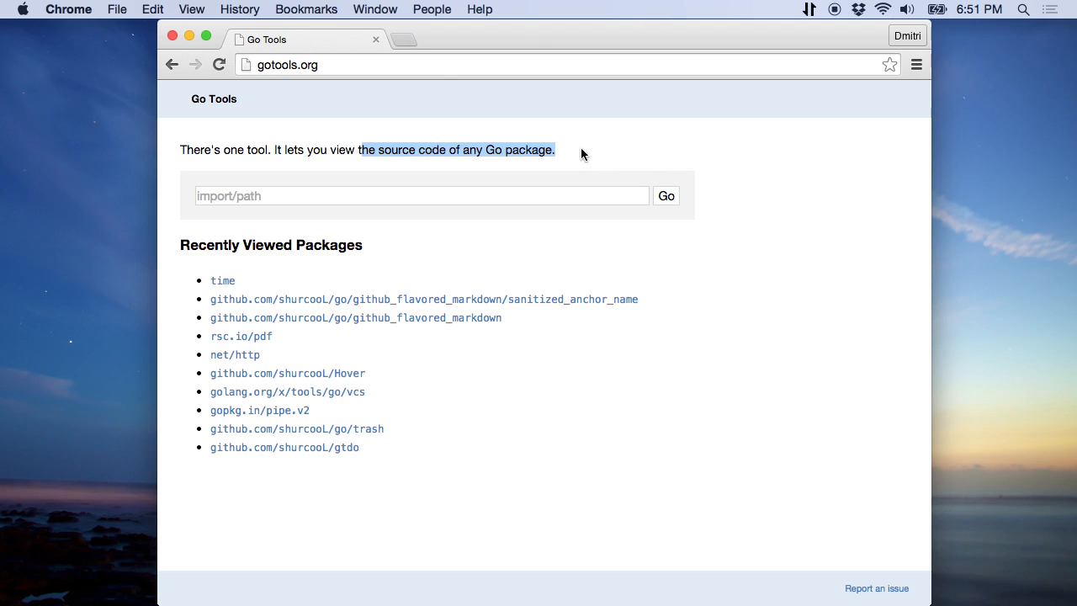
left_click(386, 64)
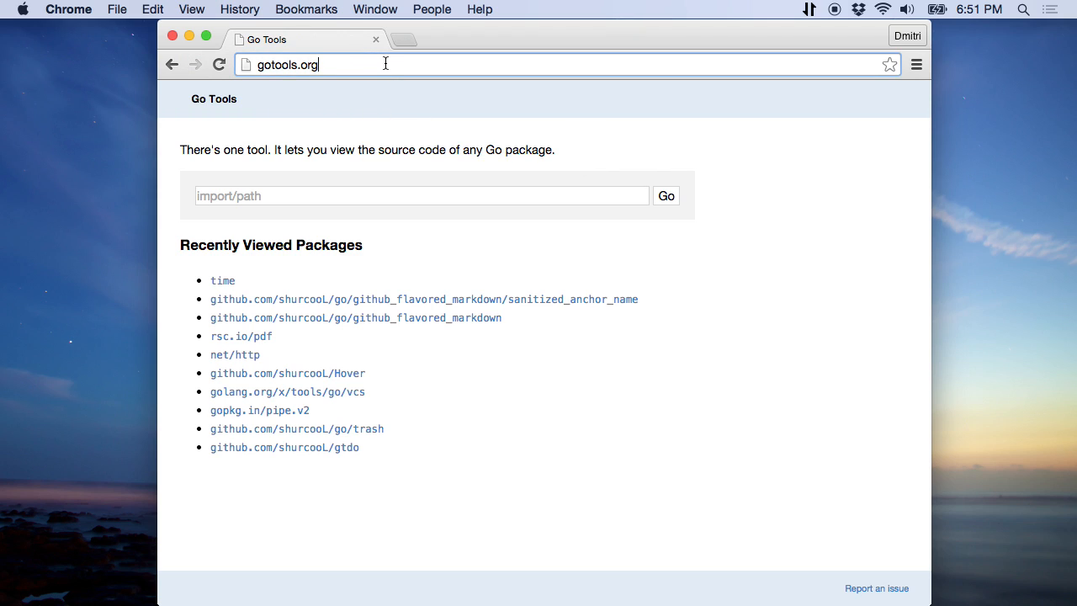
type("/")
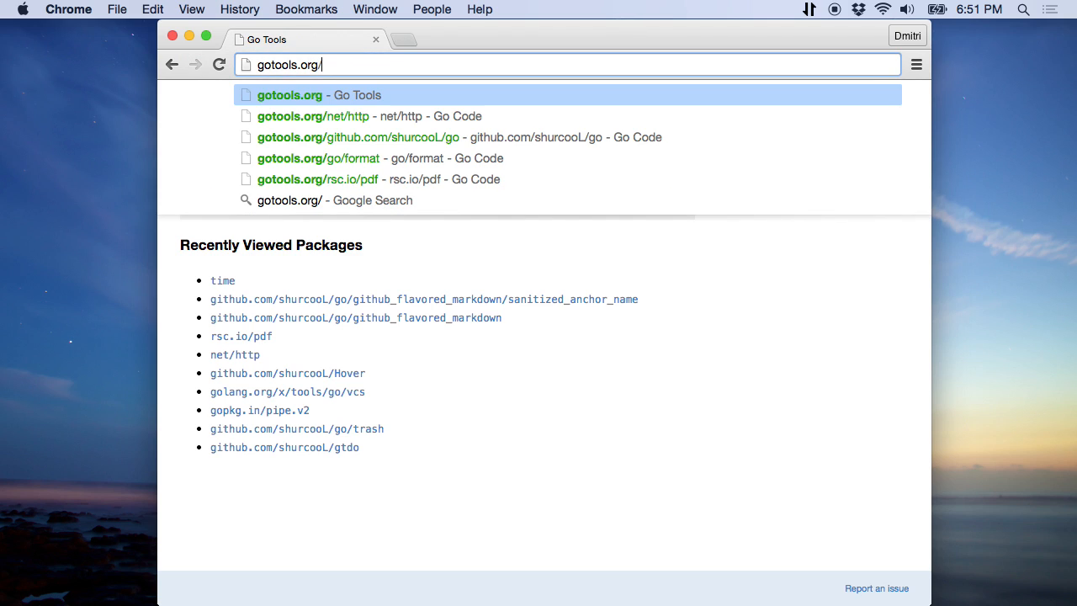
left_click(312, 116)
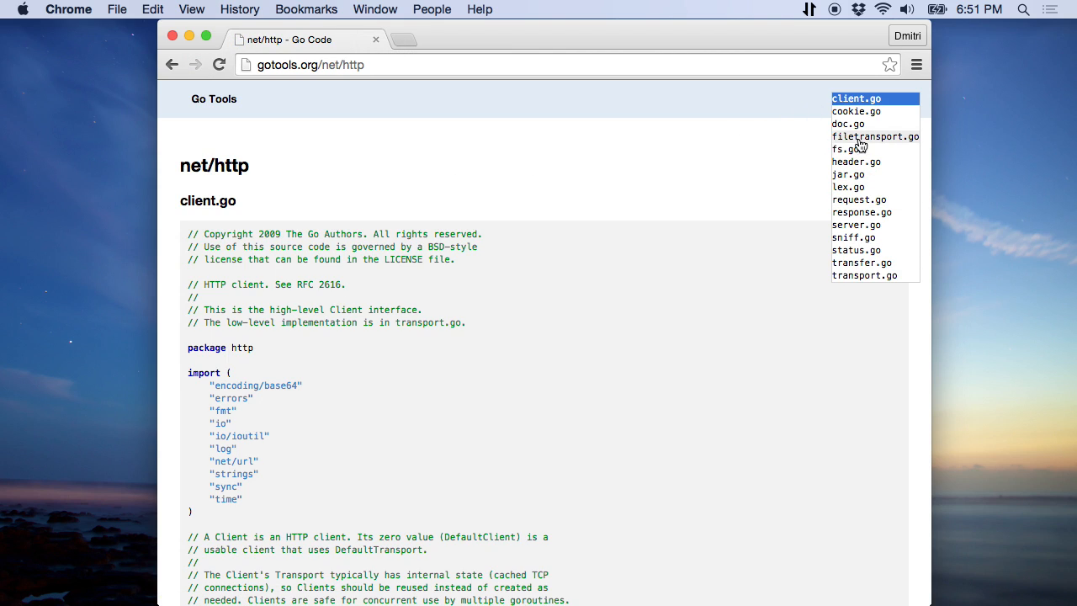
Step: Jump through net/http's cookie.go, request.go and server.go files
left_click(855, 111)
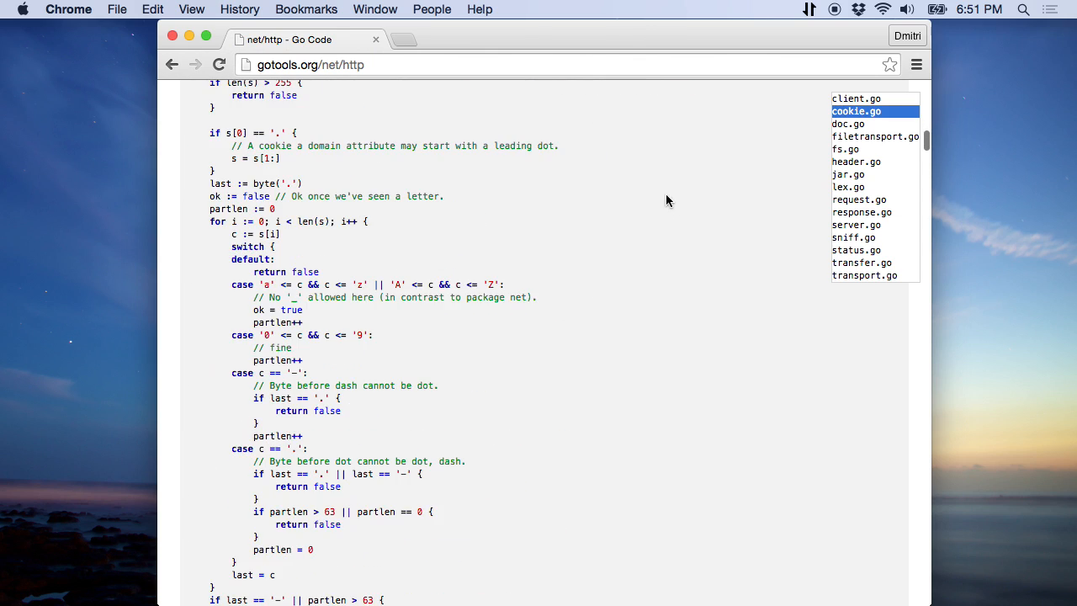
left_click(859, 199)
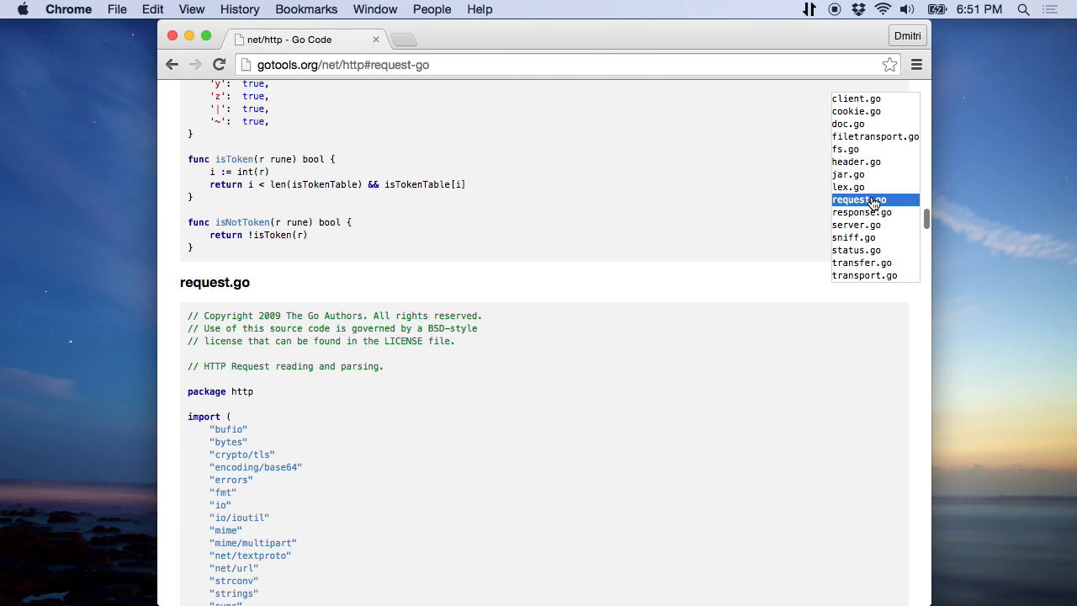
left_click(856, 225)
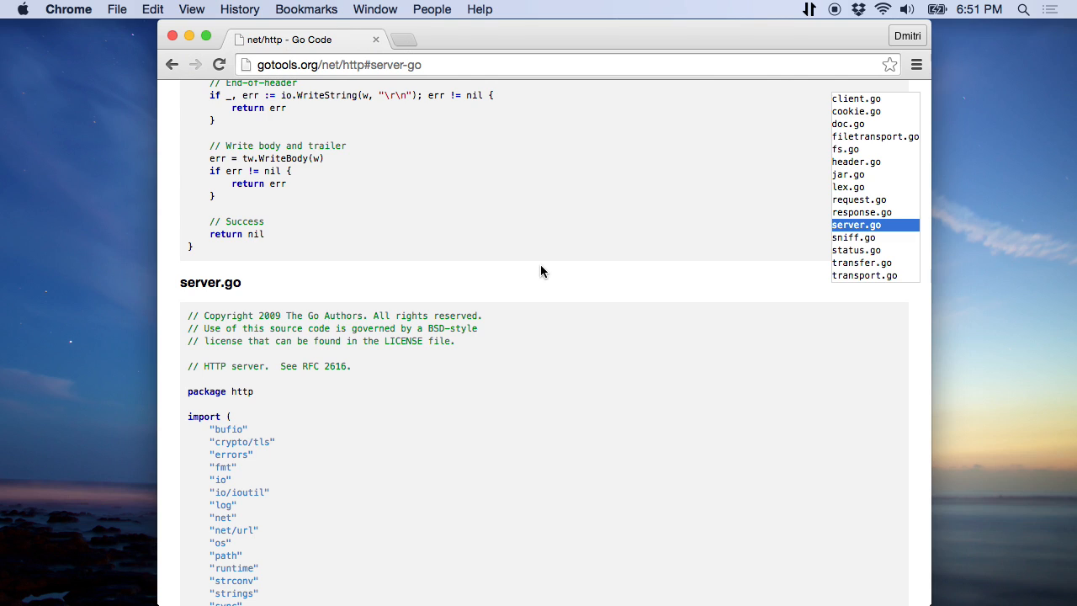
mouse_move(533, 268)
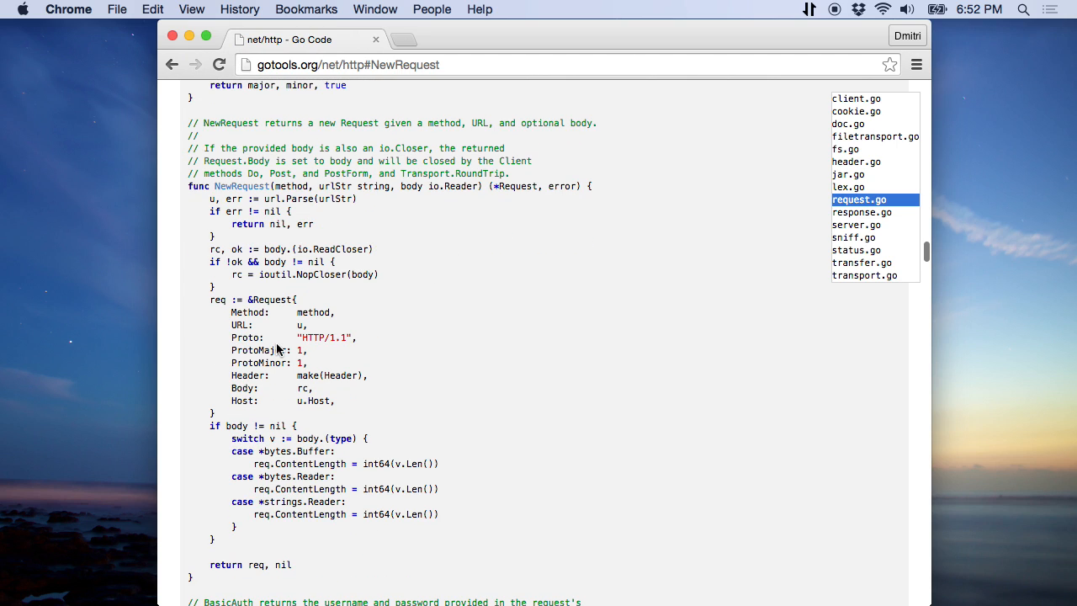
Step: Select ProtoMajor and step through its 24 matches to the one inside NewRequest
double_click(259, 350)
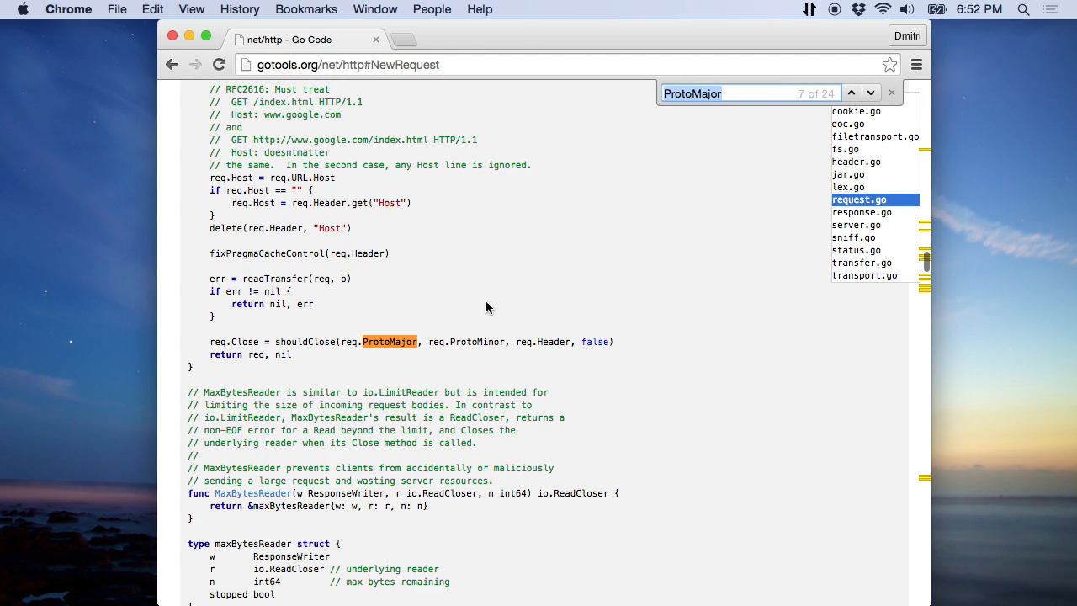
left_click(850, 93)
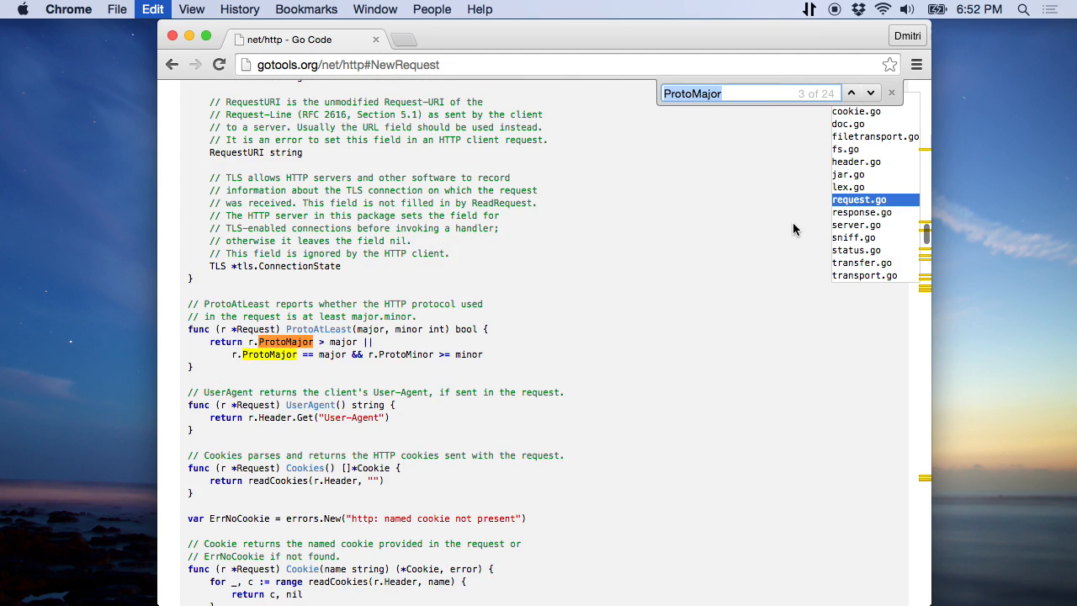
left_click(850, 93)
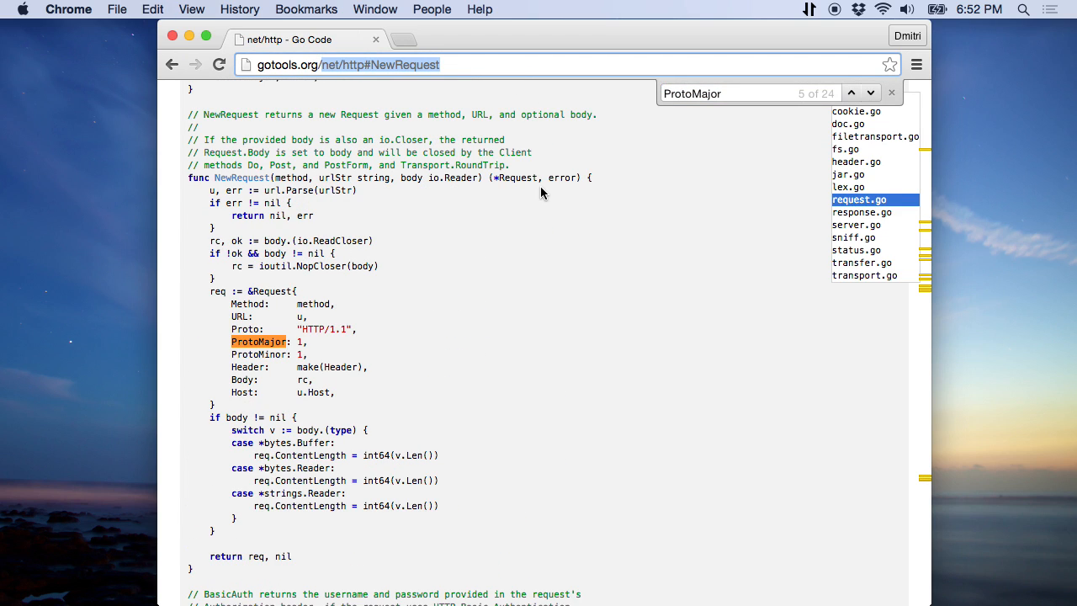
Step: Visit rsc.io/pdf and github.com/shurcooL/go, then open sanitized_anchor_name and show its branches
type("rsc.io/pdf")
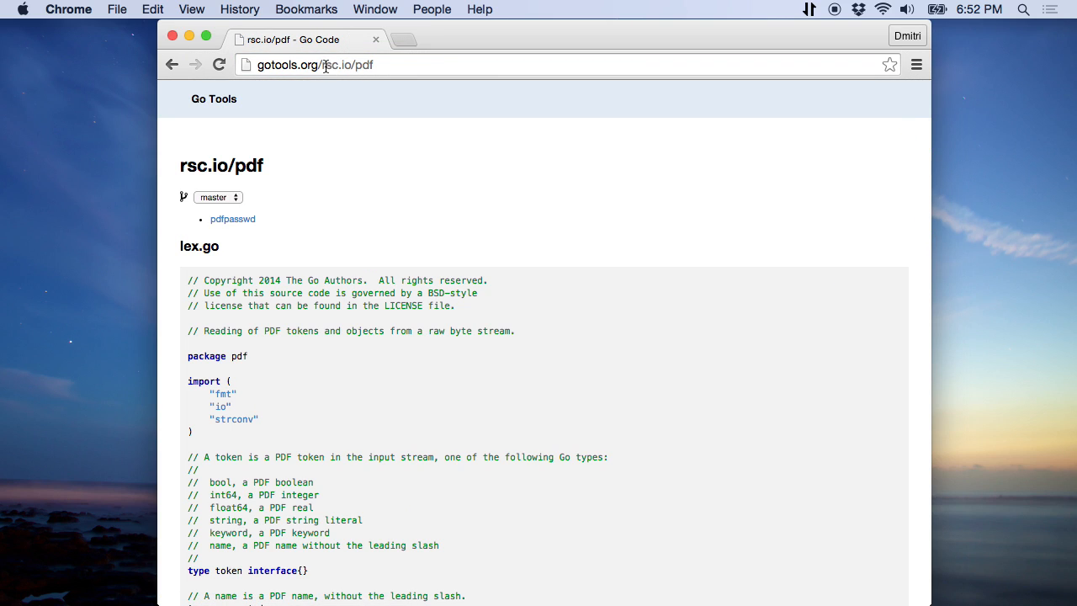
type("github.com/shurcooL/go")
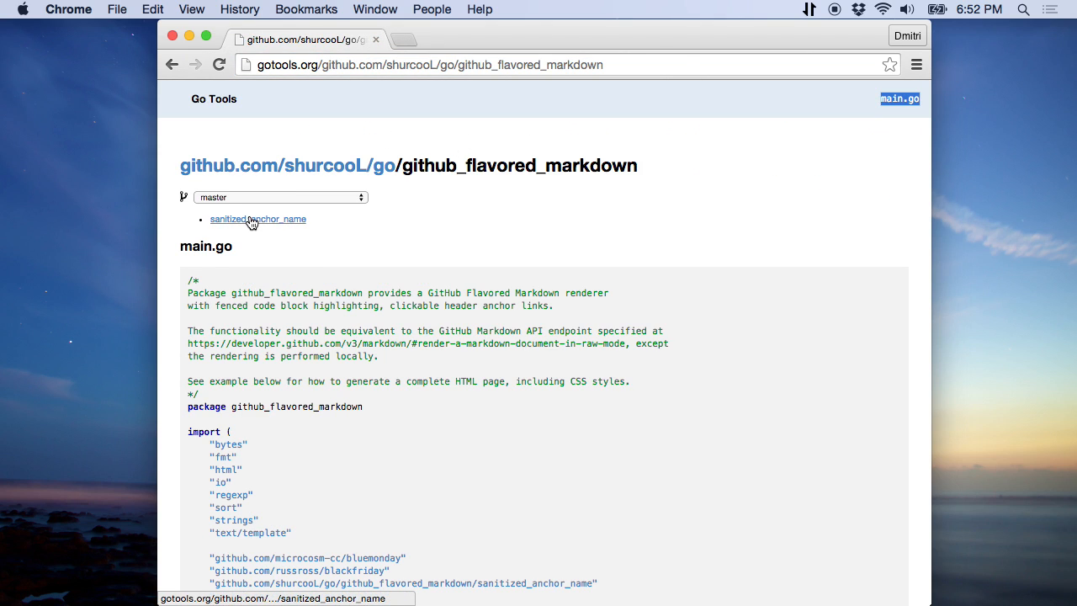
left_click(258, 219)
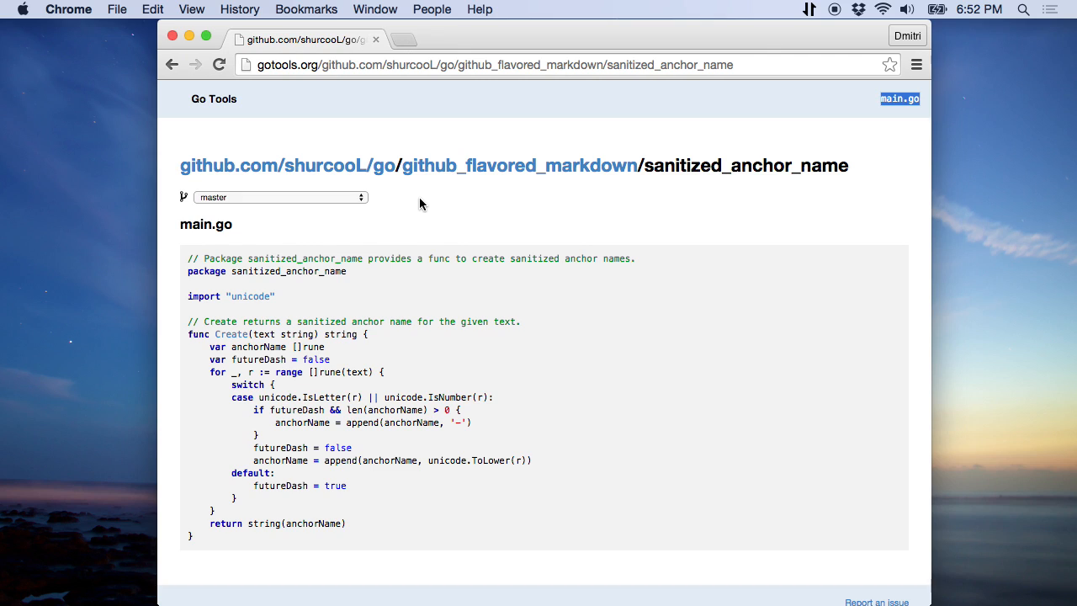
mouse_move(269, 208)
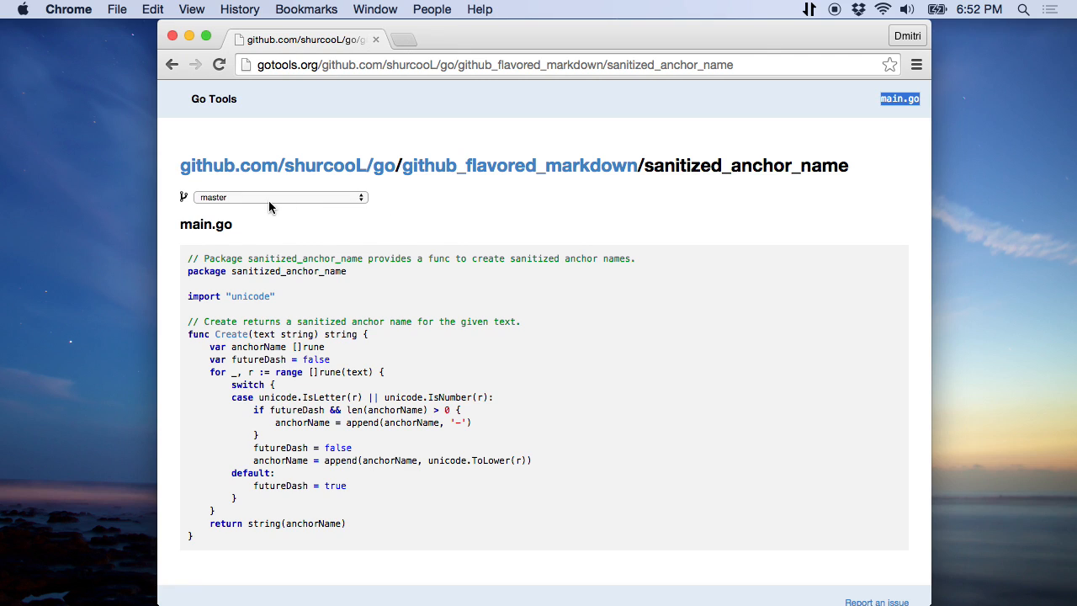
left_click(280, 197)
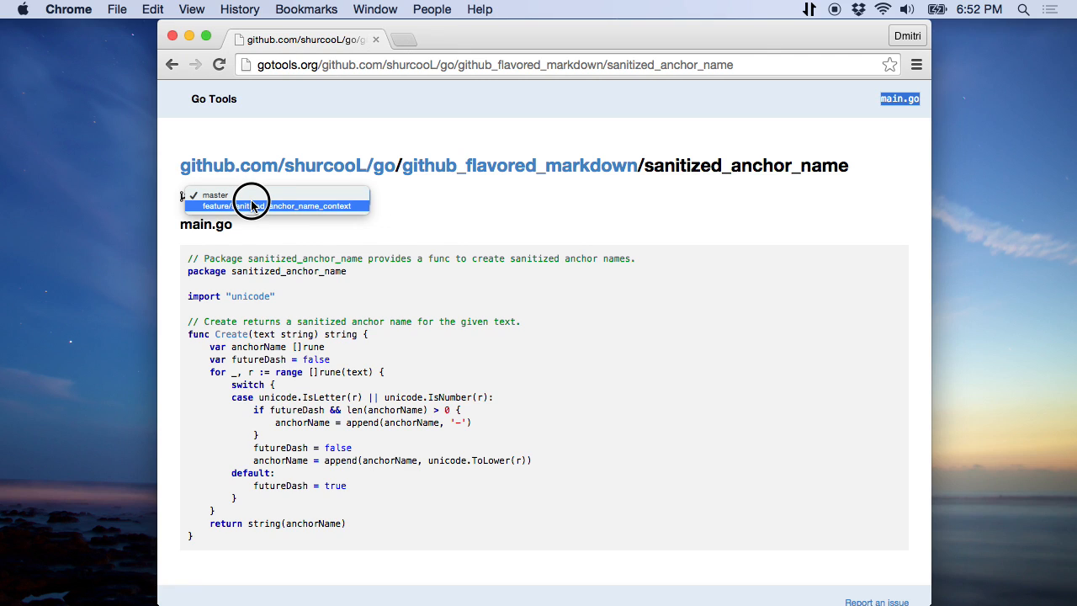
Step: Switch sanitized_anchor_name to the feature/sanitized_anchor_name_context branch to reveal the Context type
left_click(275, 205)
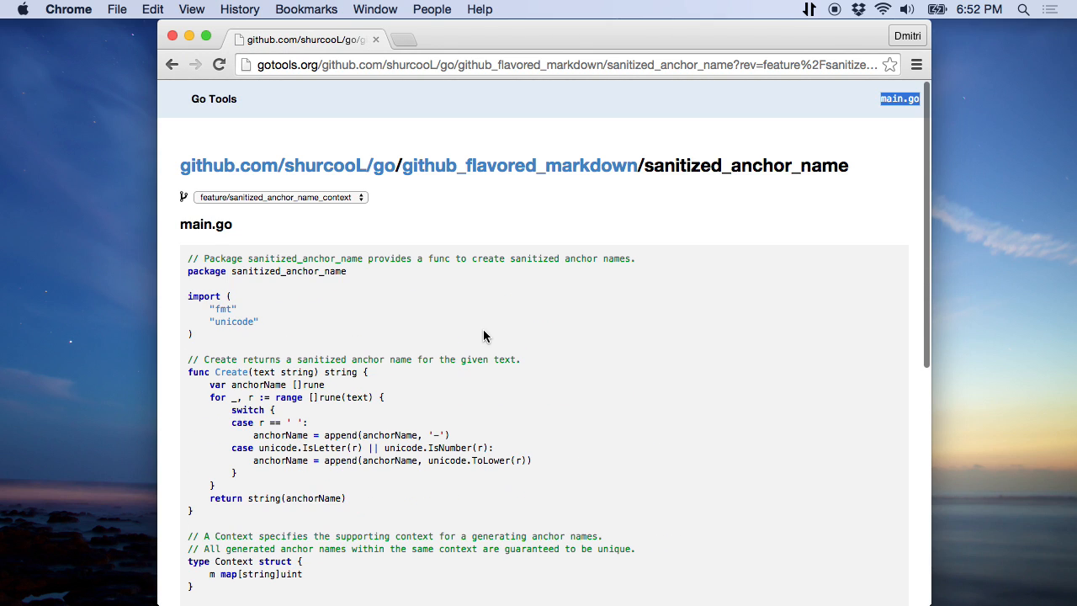
mouse_move(496, 304)
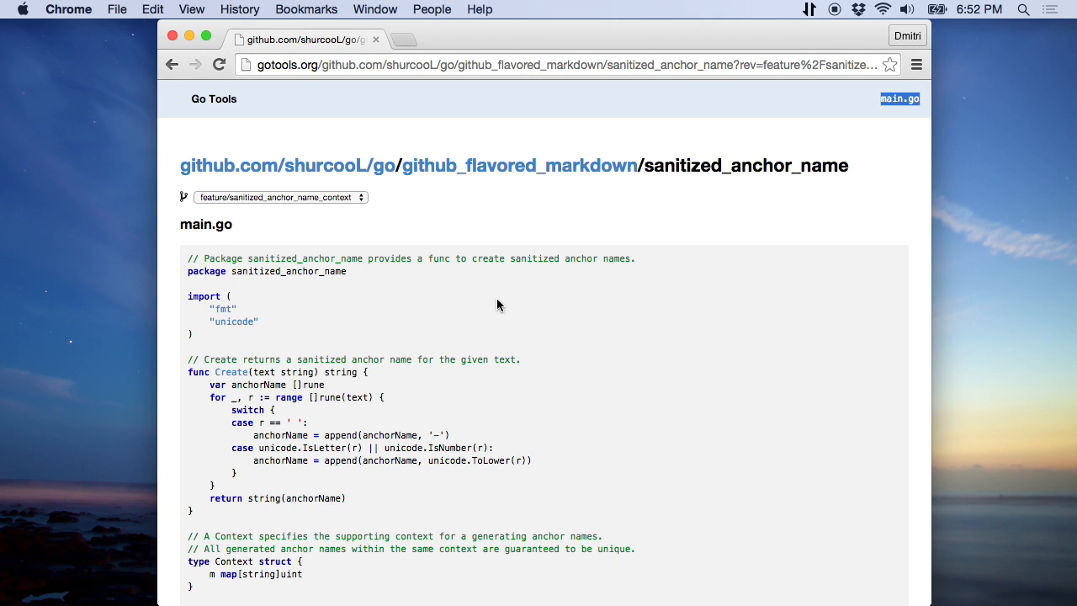
mouse_move(453, 359)
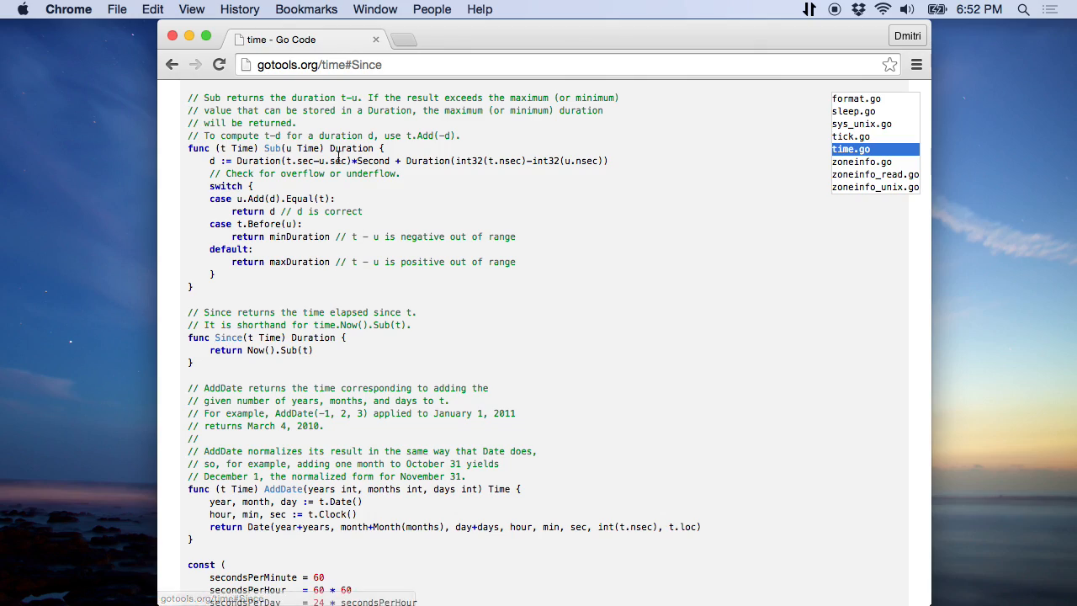
Step: Scroll up on the time package and return to the Go Tools home page
scroll("up", 3)
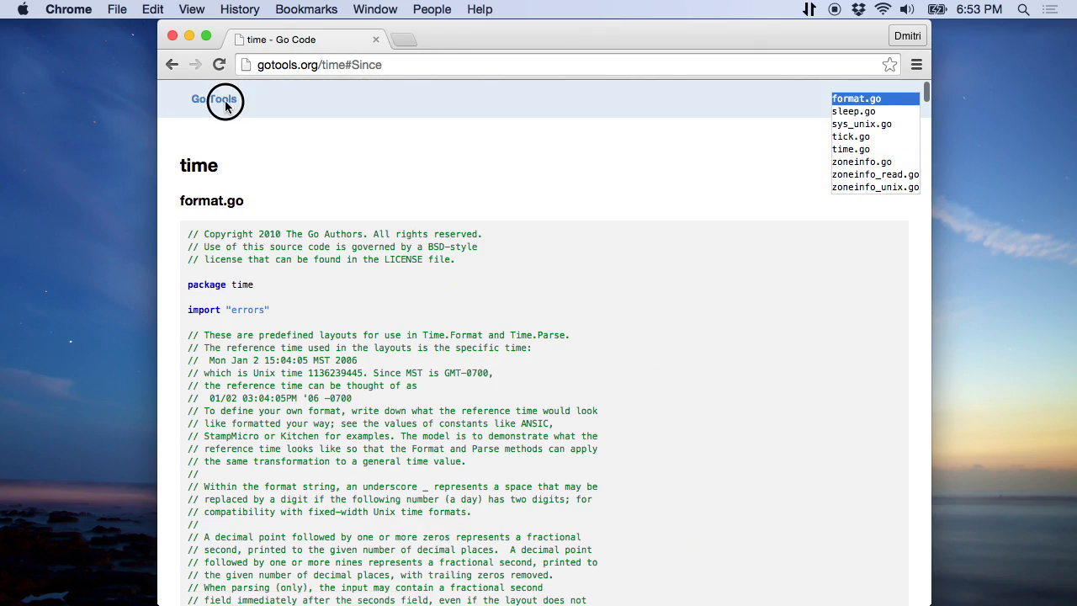
left_click(213, 99)
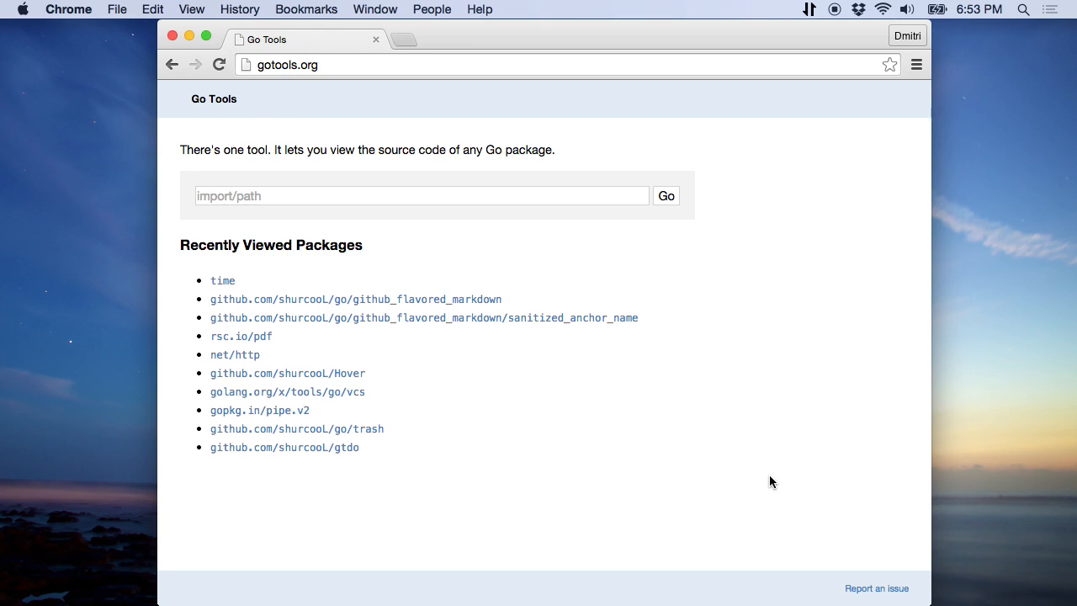
mouse_move(877, 577)
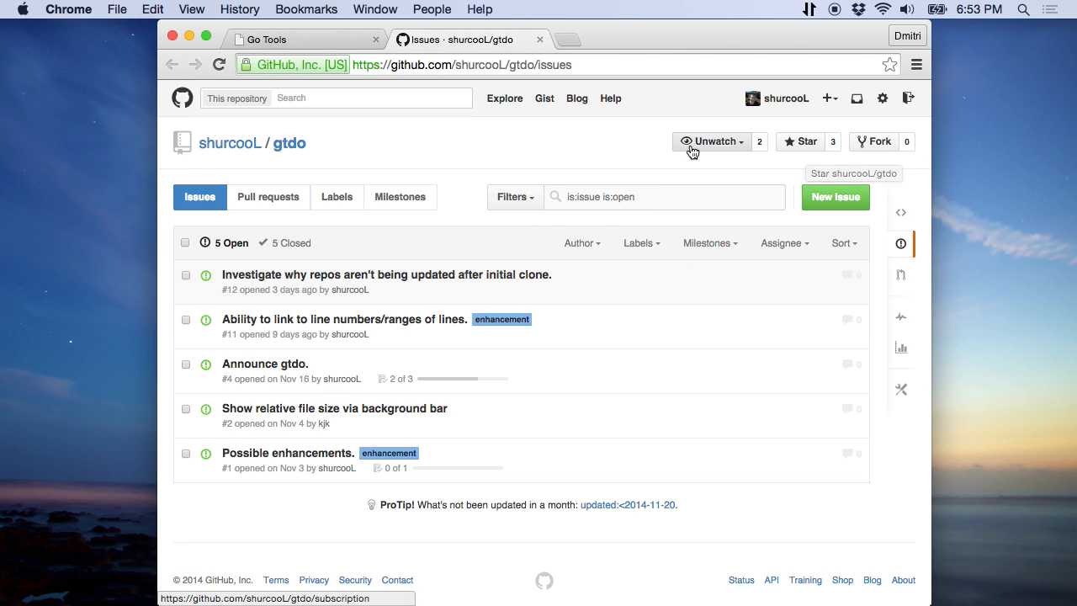
mouse_move(444, 143)
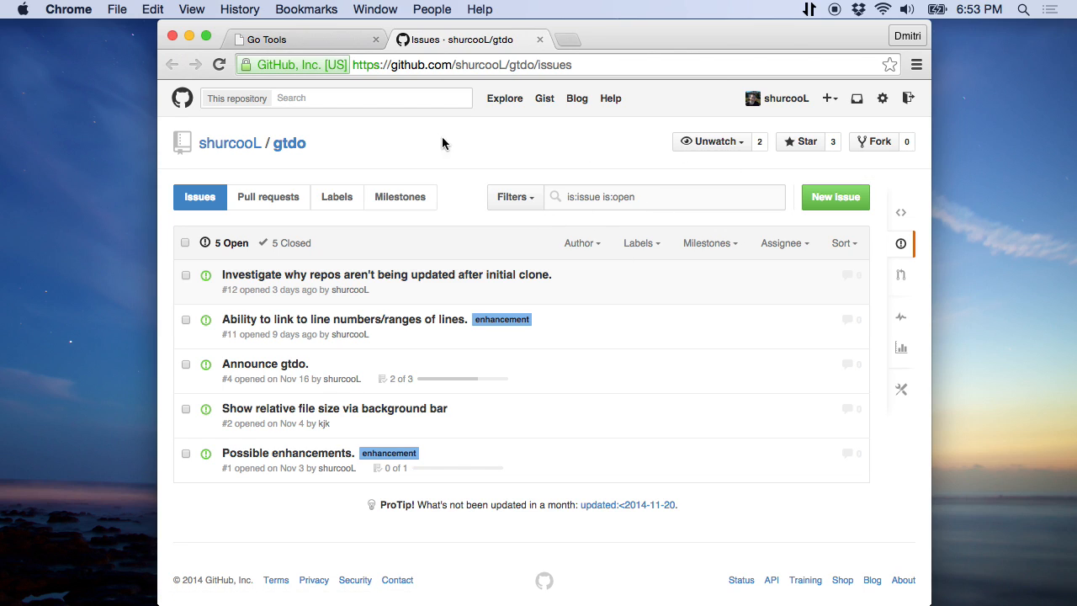